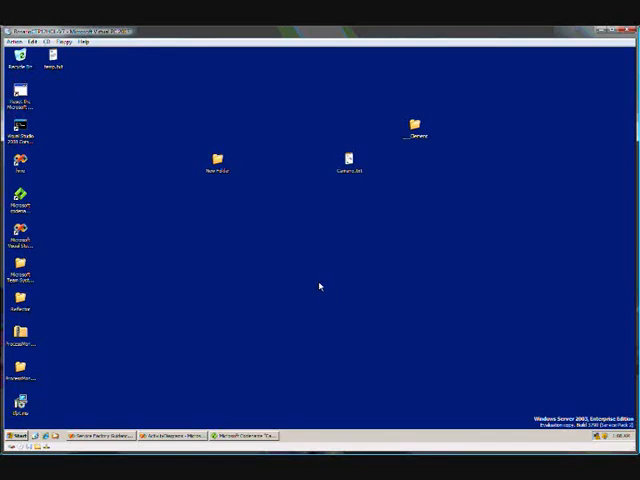
mouse_move(298, 320)
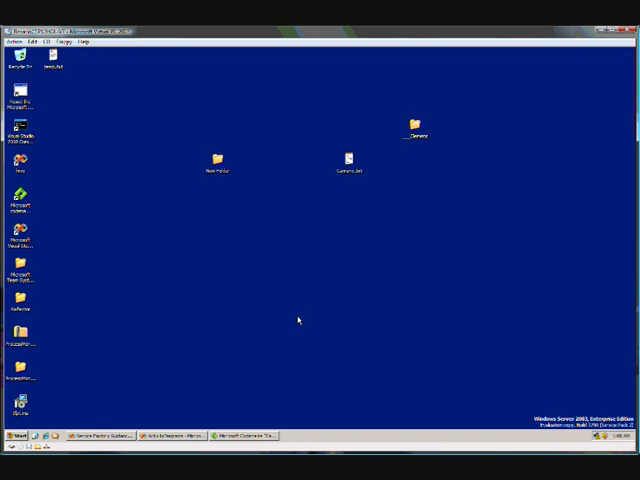
mouse_move(263, 420)
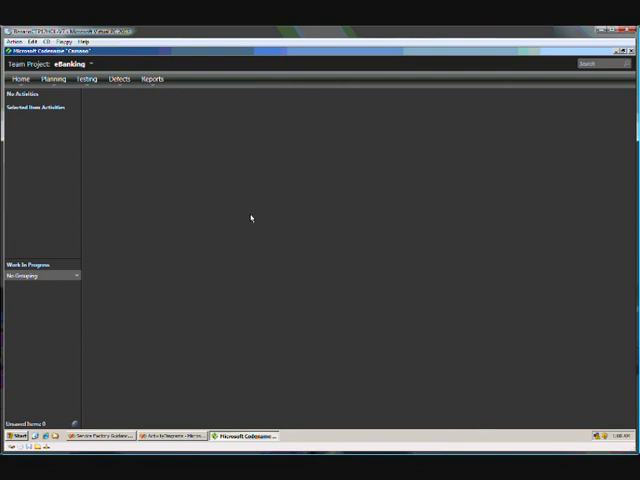
Open the eBanking project's All Test Cases list from the Testing area.
click(87, 79)
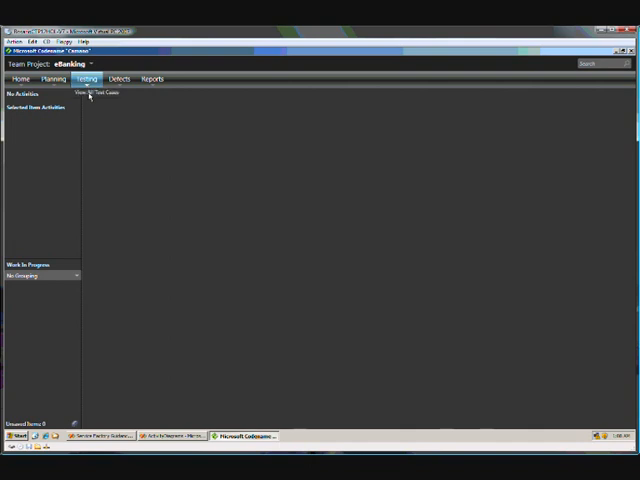
click(100, 94)
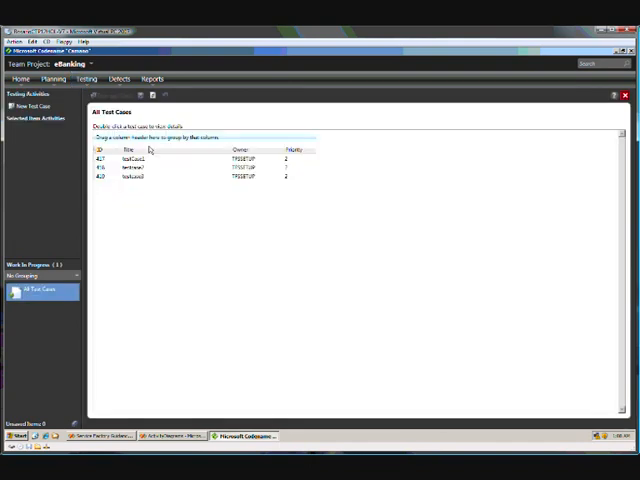
click(163, 177)
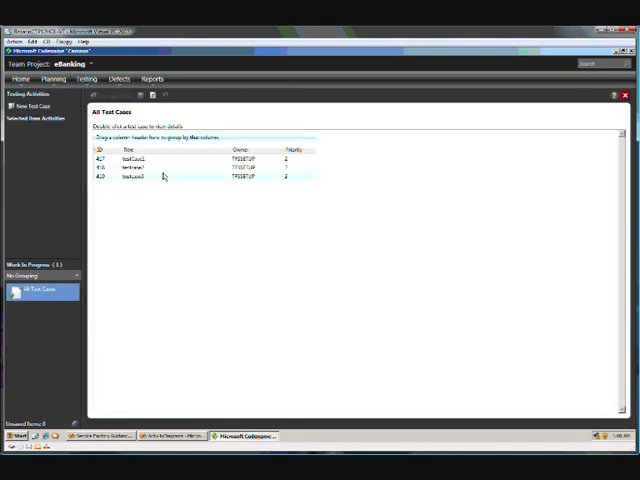
mouse_move(160, 186)
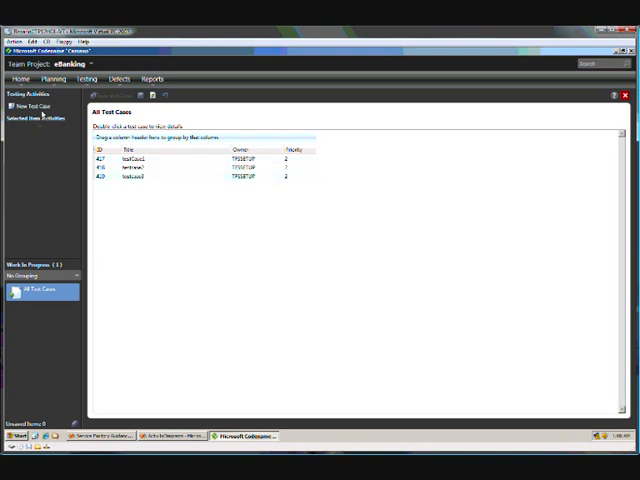
Draft new test case 'tstCase 4' with Step 1 and Step 2, then close the form.
click(33, 104)
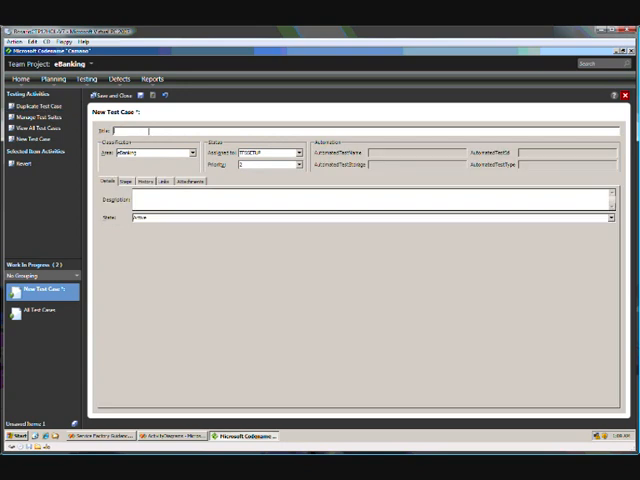
text(tstCase 4)
text(Step 2)
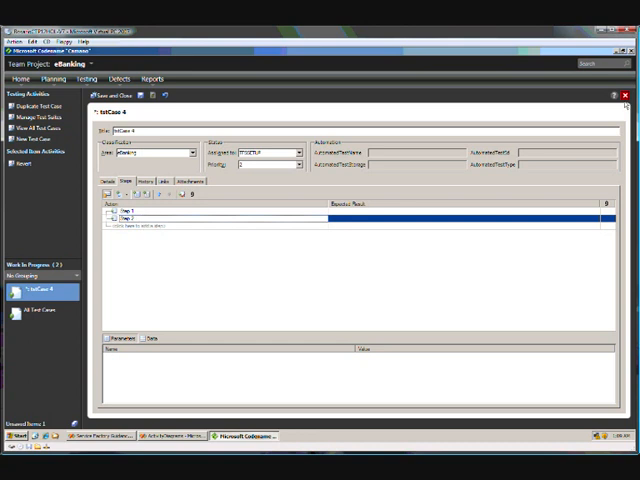
click(626, 95)
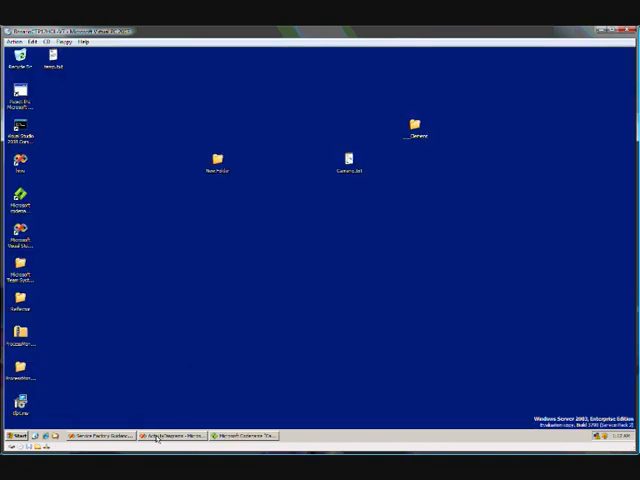
Switch to the Activity Diagrams solution window from the taskbar.
click(168, 435)
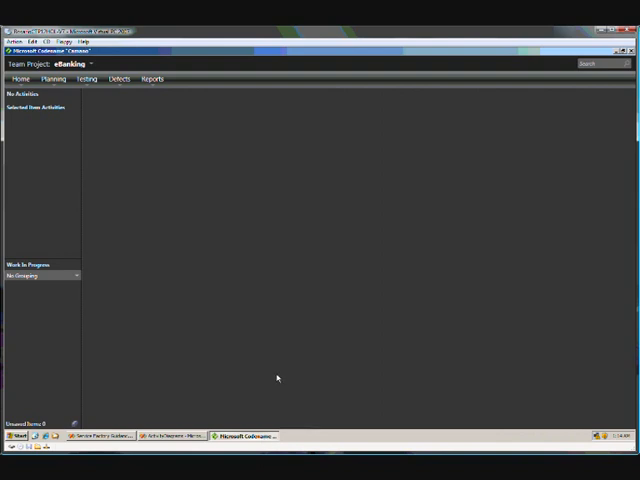
List all test cases and open generated test case 424 for act TestActivity.
click(88, 82)
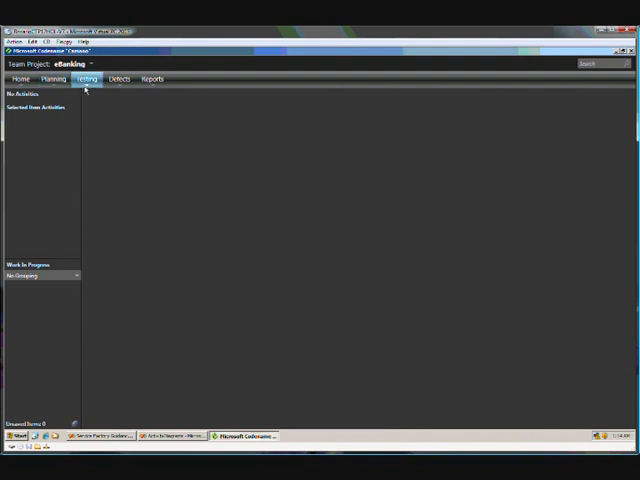
click(89, 76)
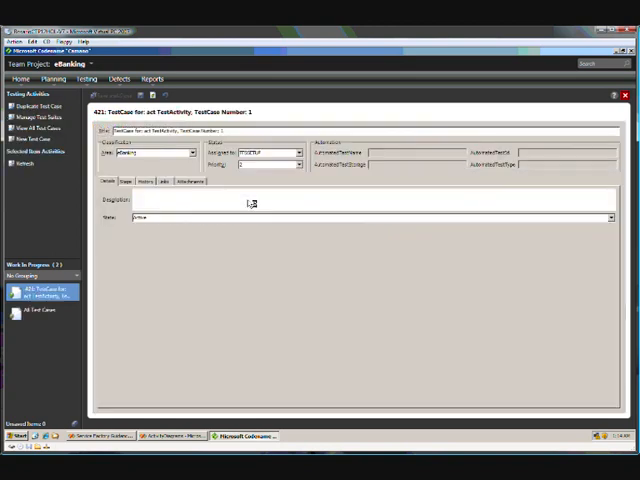
click(124, 181)
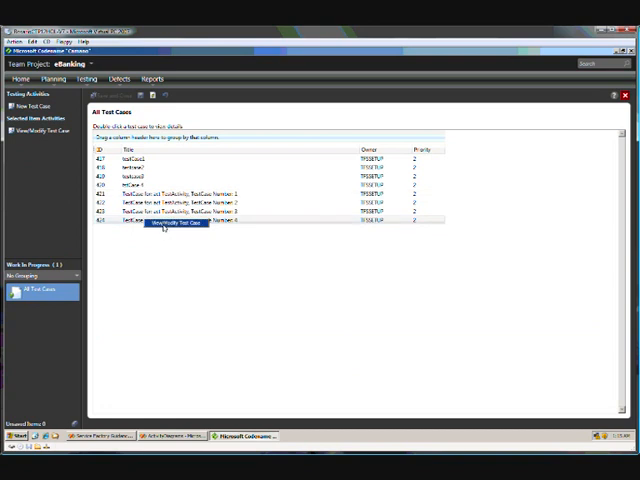
double_click(160, 221)
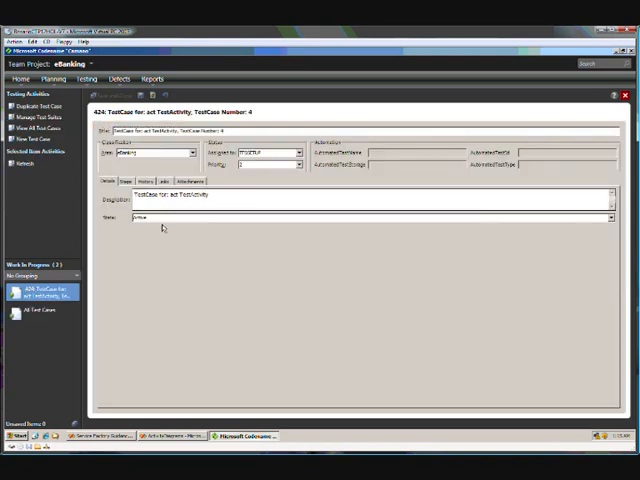
click(126, 181)
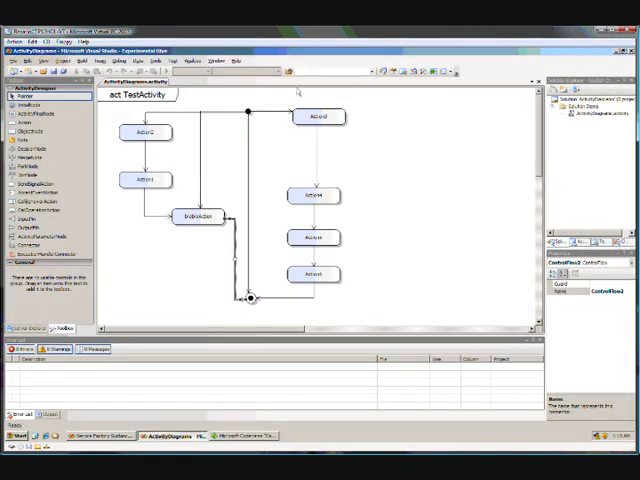
Open the Add New Item dialog for the solution items.
click(579, 110)
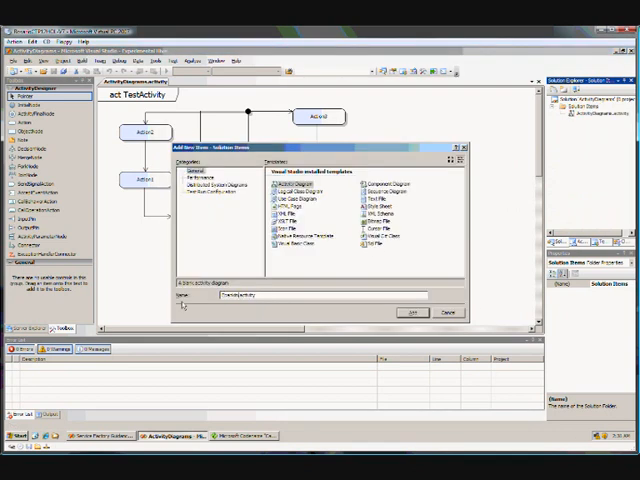
click(420, 311)
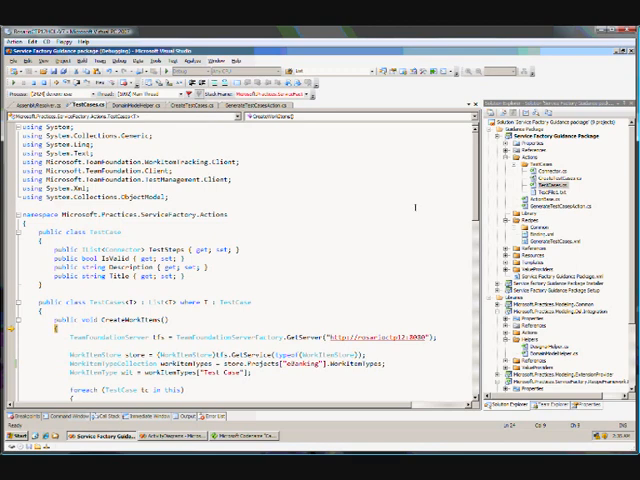
scroll(down, 3)
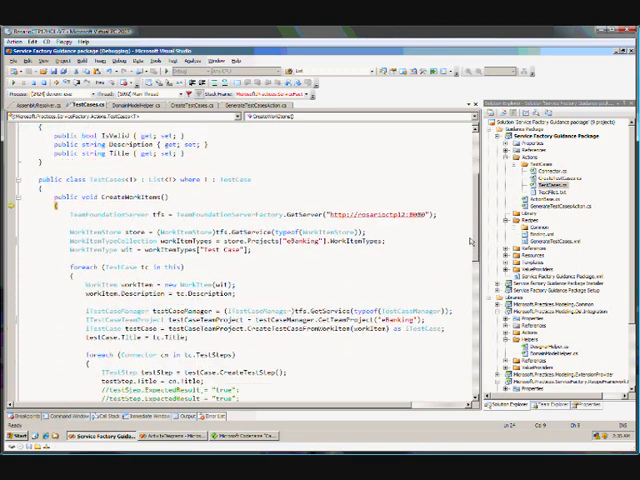
scroll(down, 3)
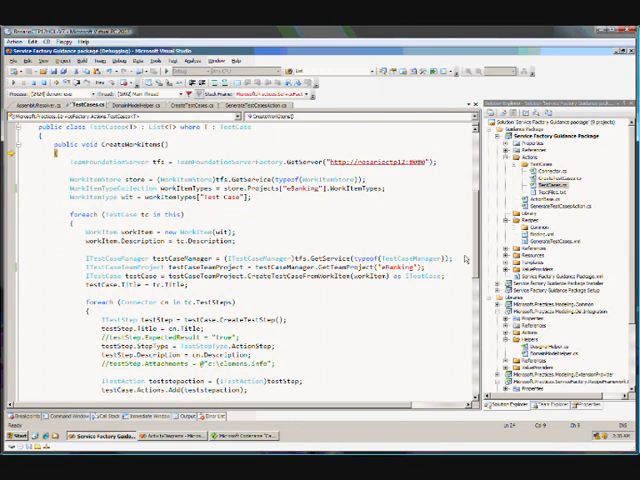
scroll(down, 3)
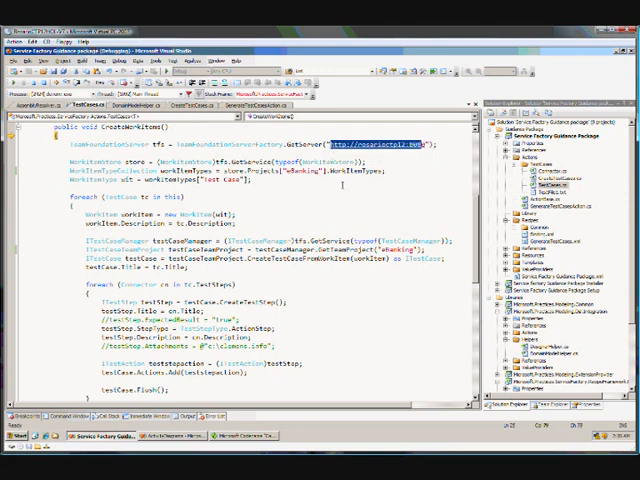
mouse_move(340, 140)
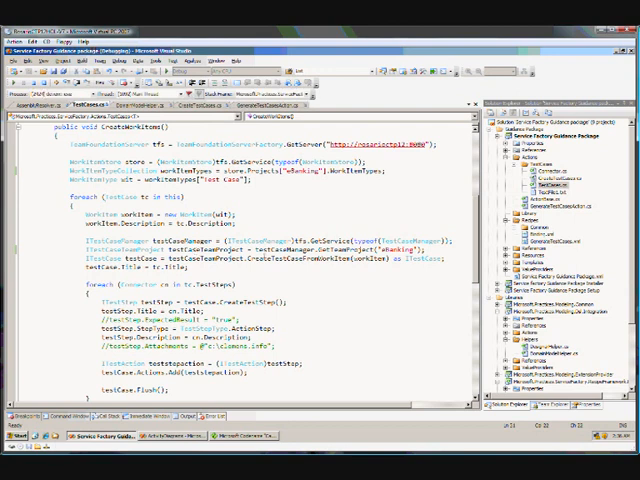
double_click(290, 258)
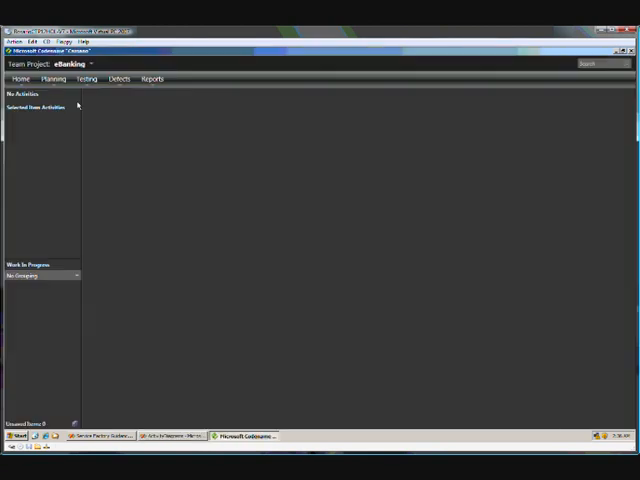
Go to the Testing area to reach test case 429 for act EbankingBank.
click(91, 80)
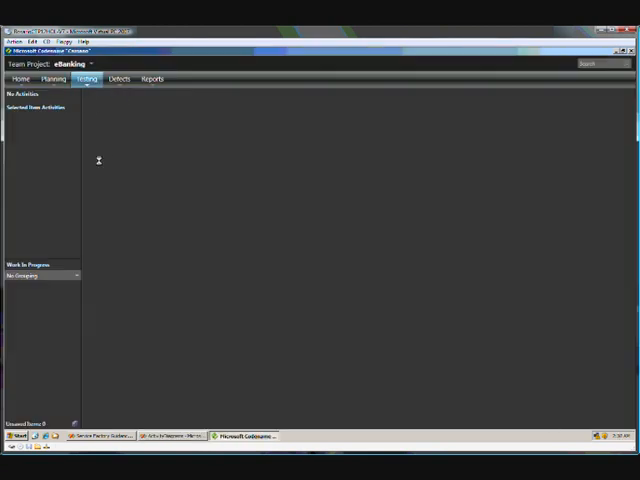
click(82, 75)
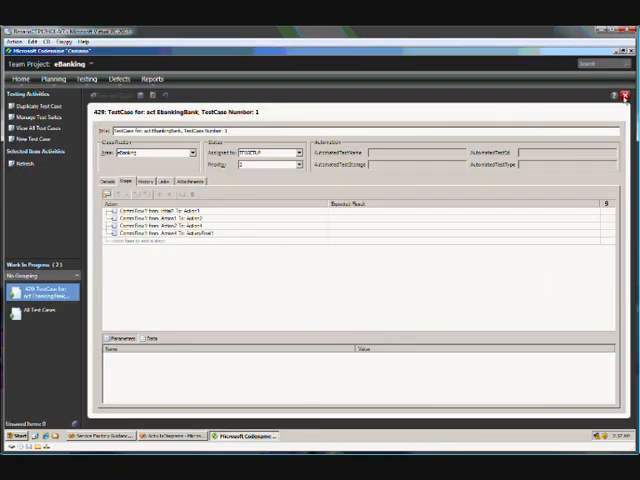
Close test case 429's form.
click(625, 95)
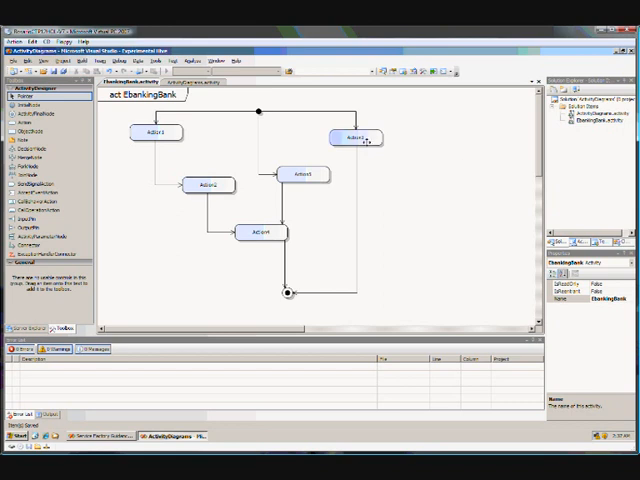
right_click(353, 137)
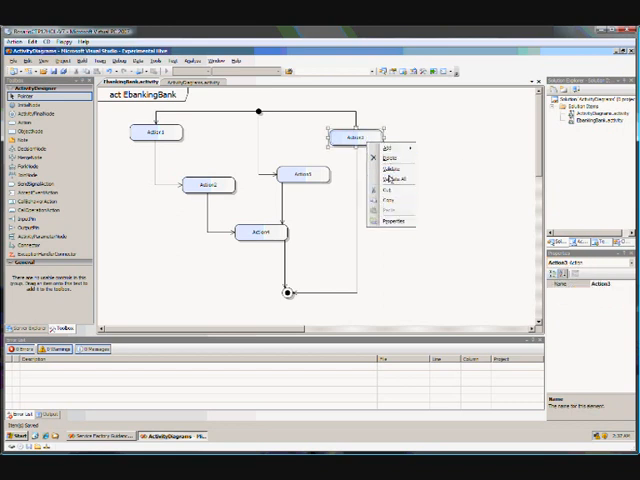
click(463, 169)
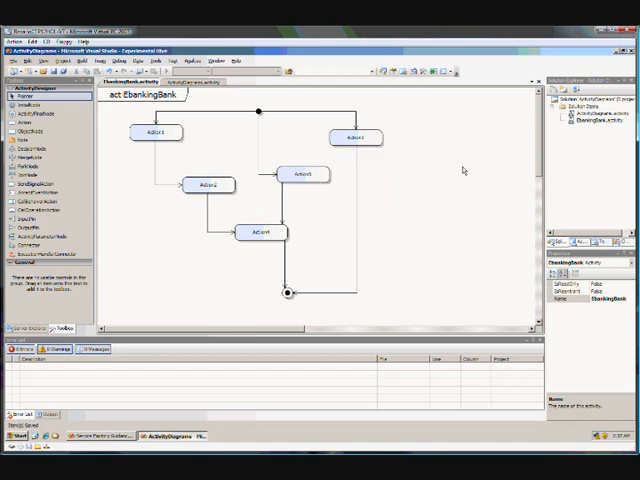
mouse_move(506, 131)
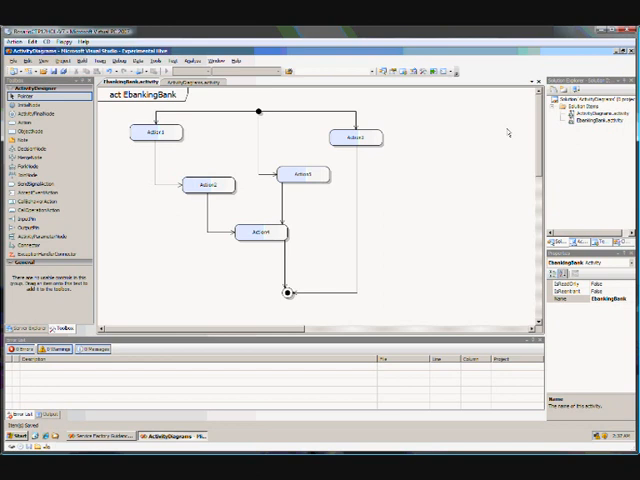
mouse_move(513, 125)
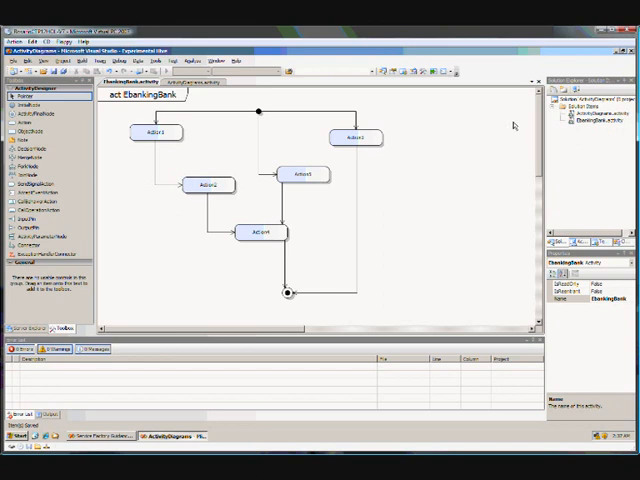